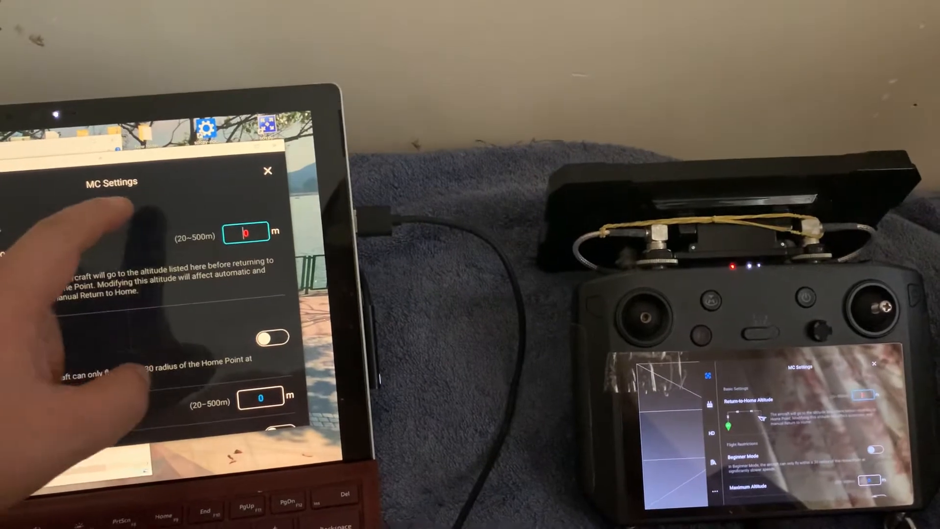
Step: Close the MC Settings panel so the DJI live camera view shows again
click(268, 171)
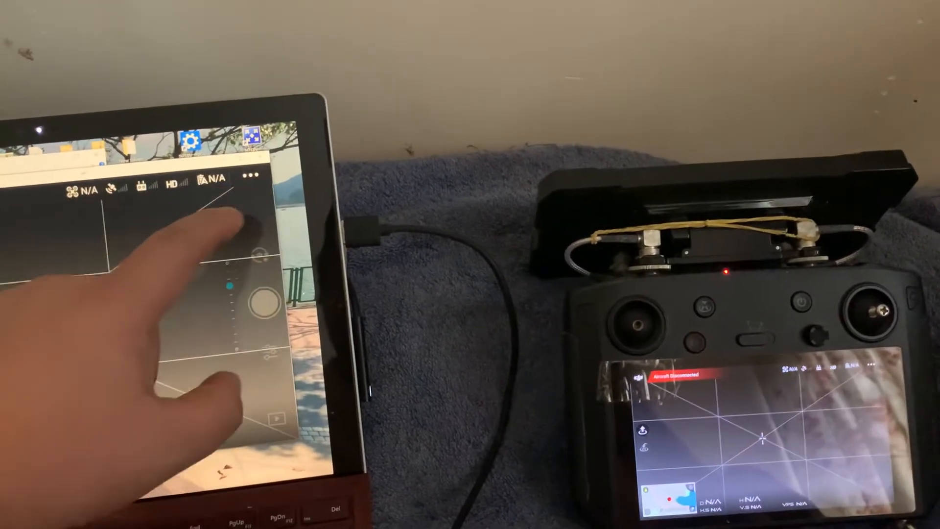
click(250, 175)
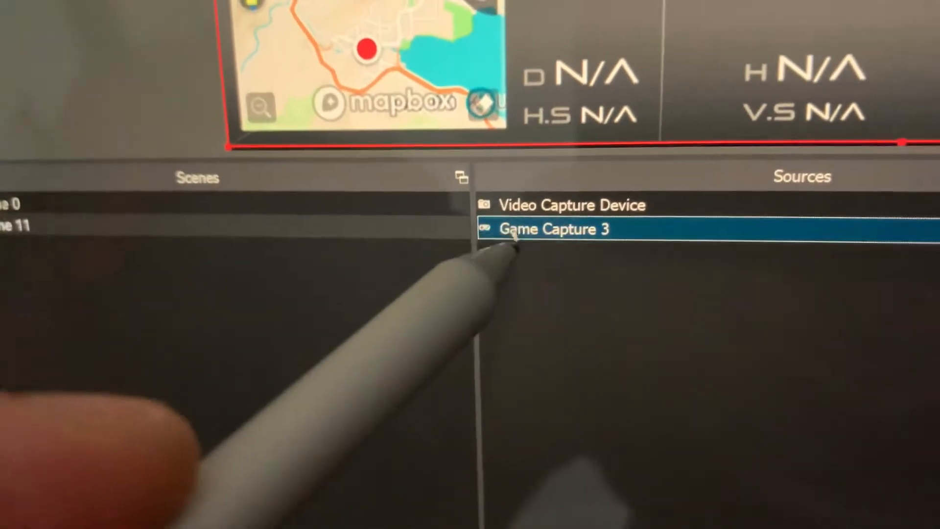
Step: Review the Game Capture 3 source's properties and confirm them with OK
double_click(552, 229)
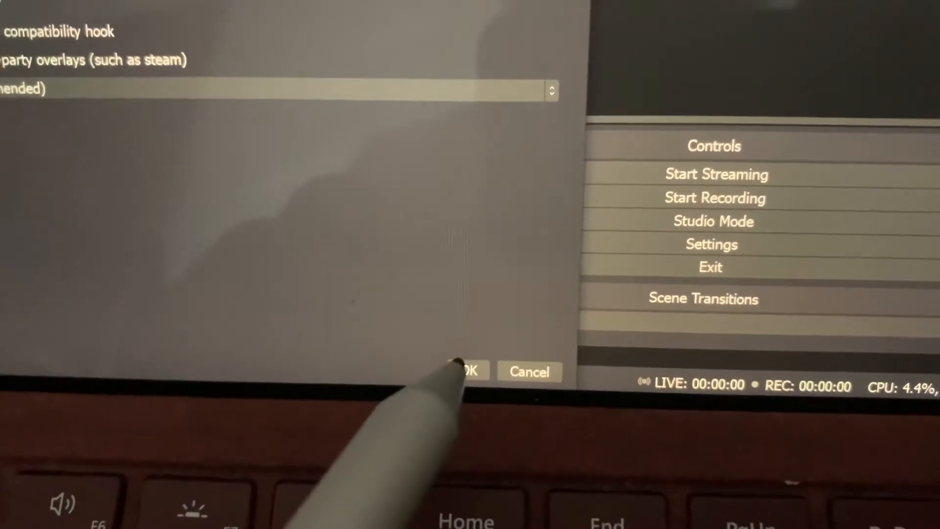
click(469, 371)
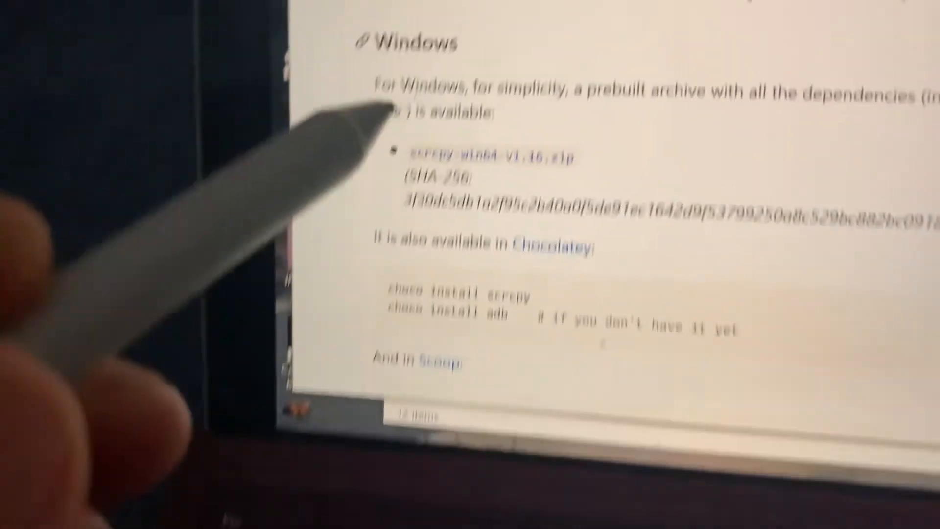
scroll(down, 3)
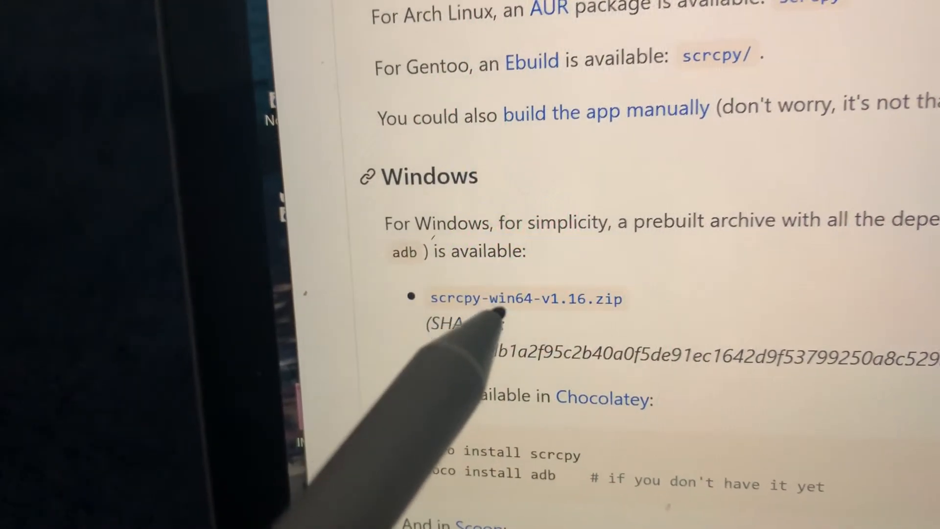
scroll(down, 3)
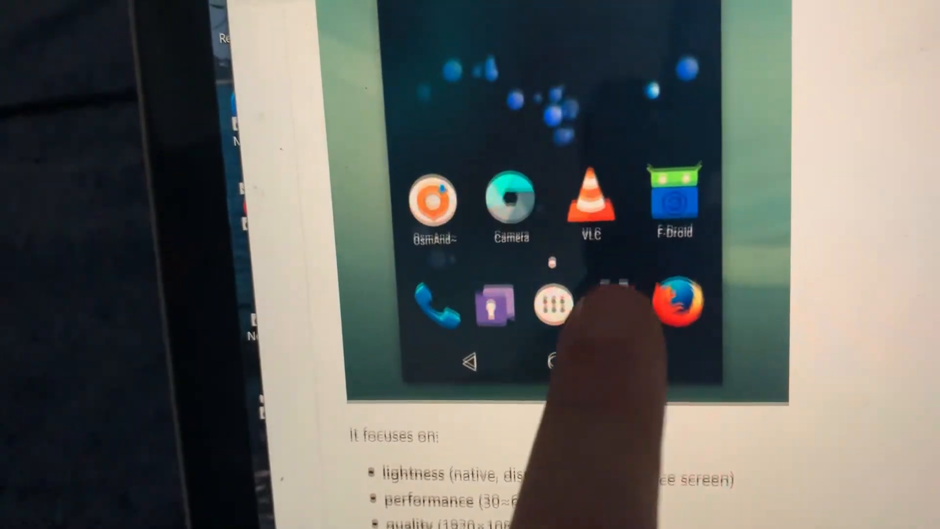
scroll(down, 3)
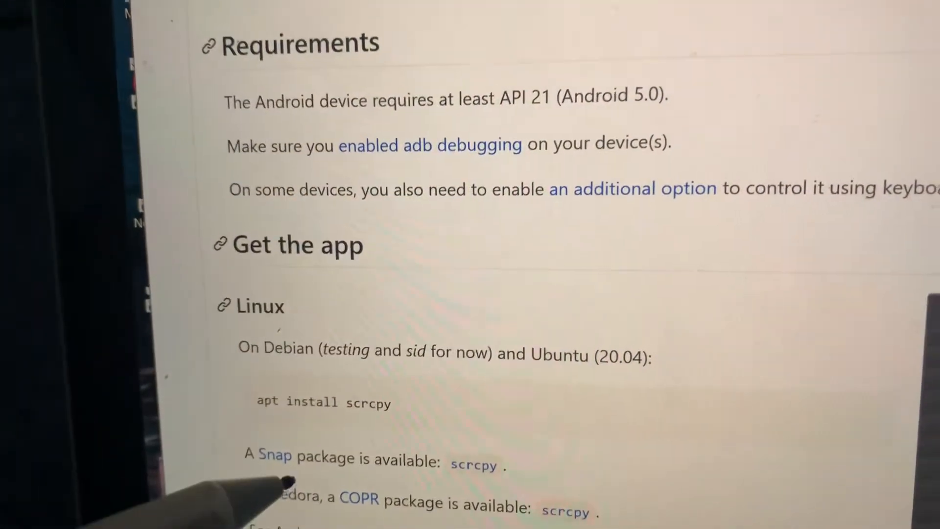
scroll(down, 3)
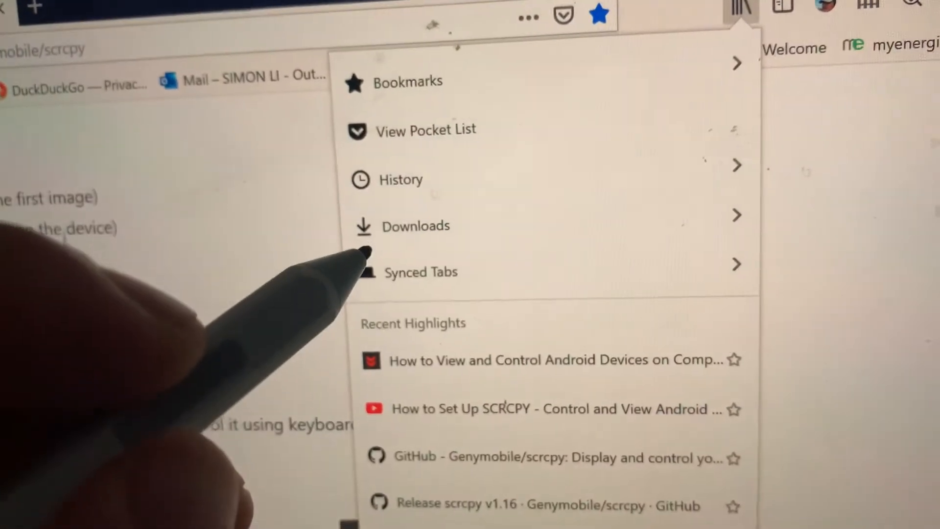
Step: Show the Downloads folder holding the scrcpy and platform-tools archives in File Explorer
click(417, 225)
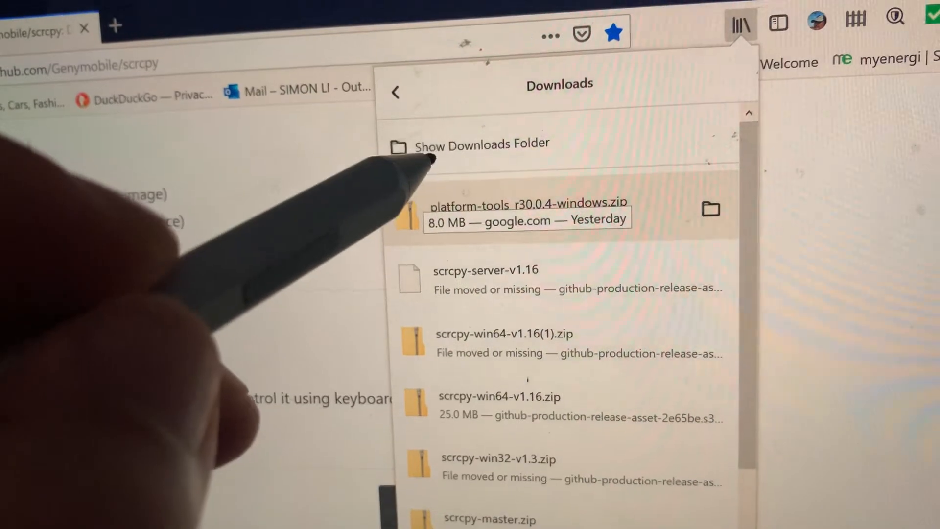
click(481, 142)
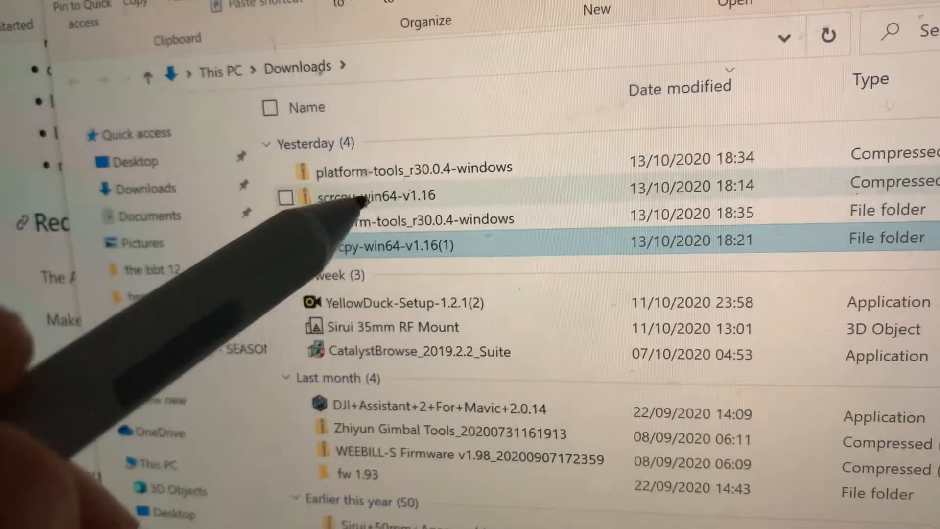
Step: Enter the scrcpy-win64-v1.16 folder and bring up options for scrcpy-noconsole
double_click(359, 246)
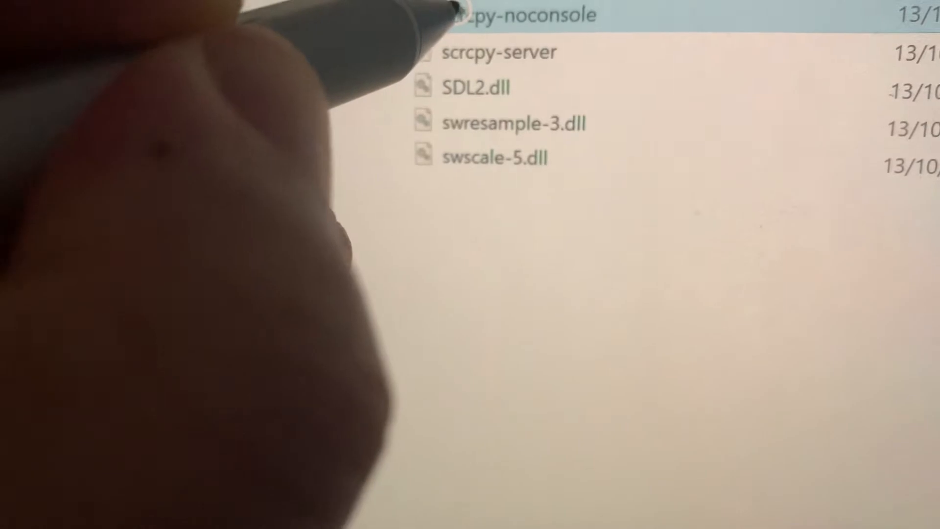
right_click(522, 17)
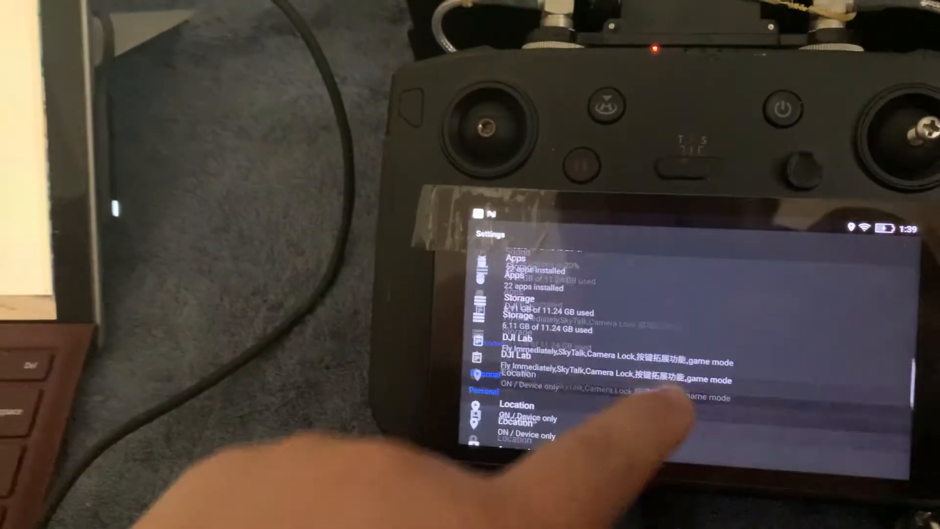
Step: Unlock developer mode via System Version, then reach USB debugging in Developer Options
scroll(down, 3)
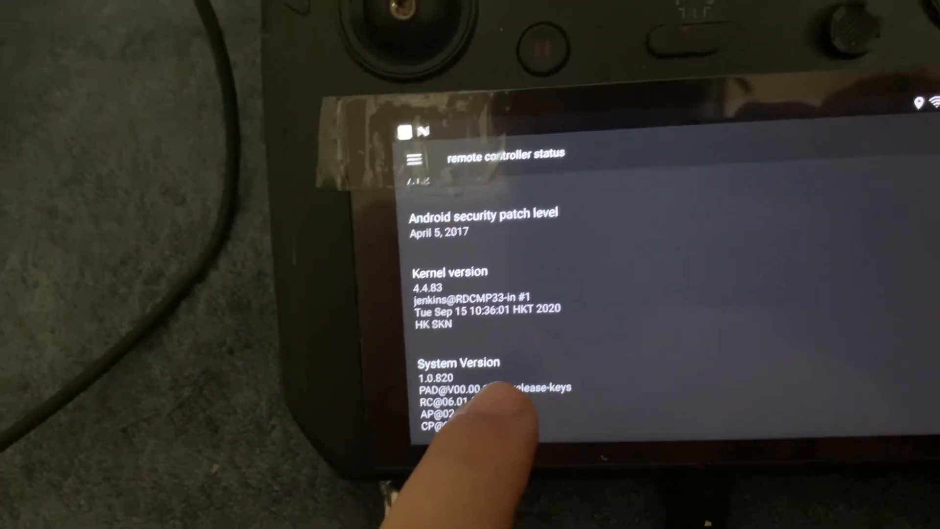
click(455, 384)
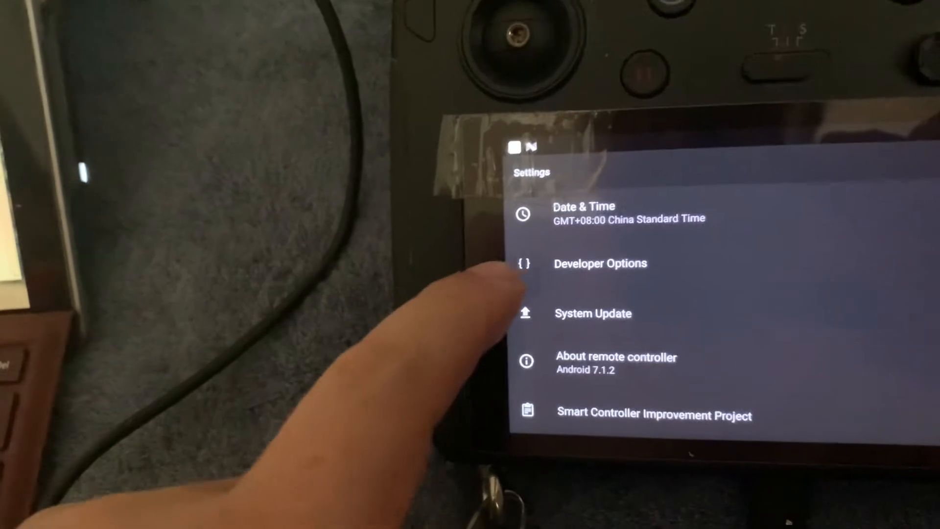
click(599, 263)
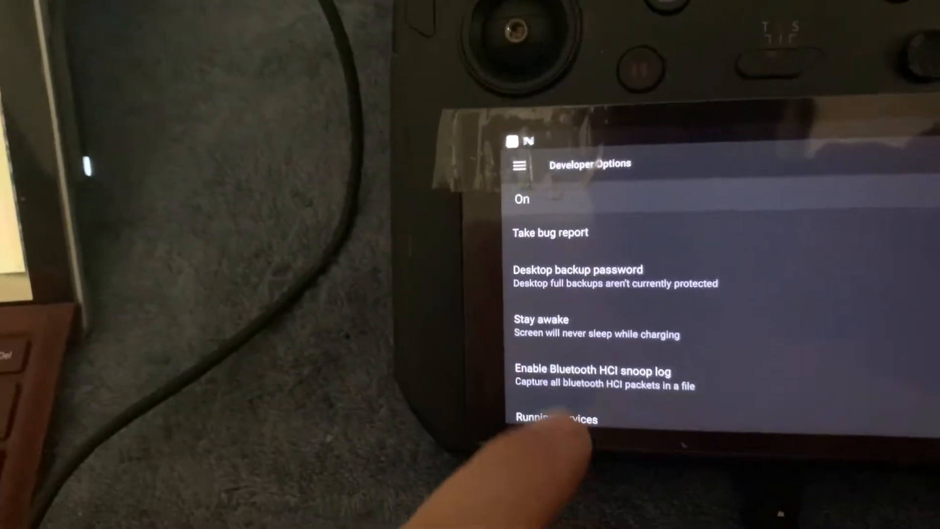
scroll(down, 3)
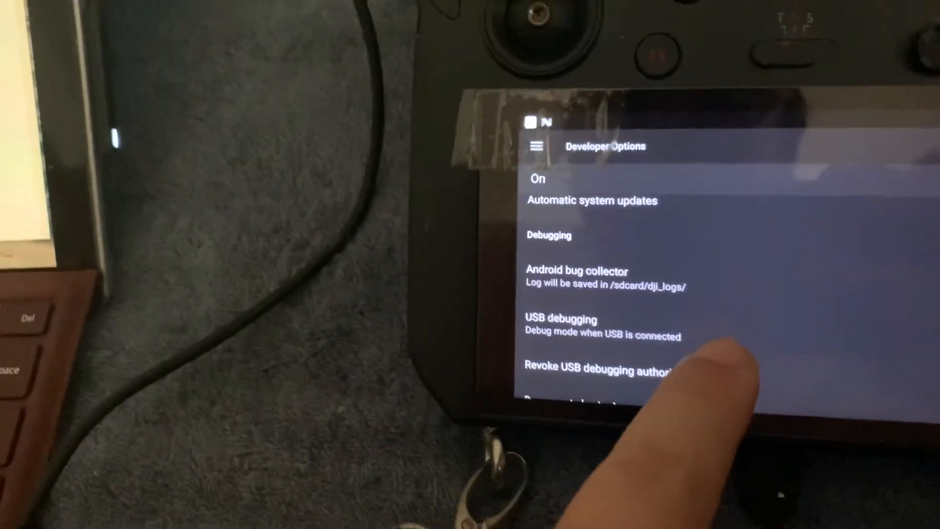